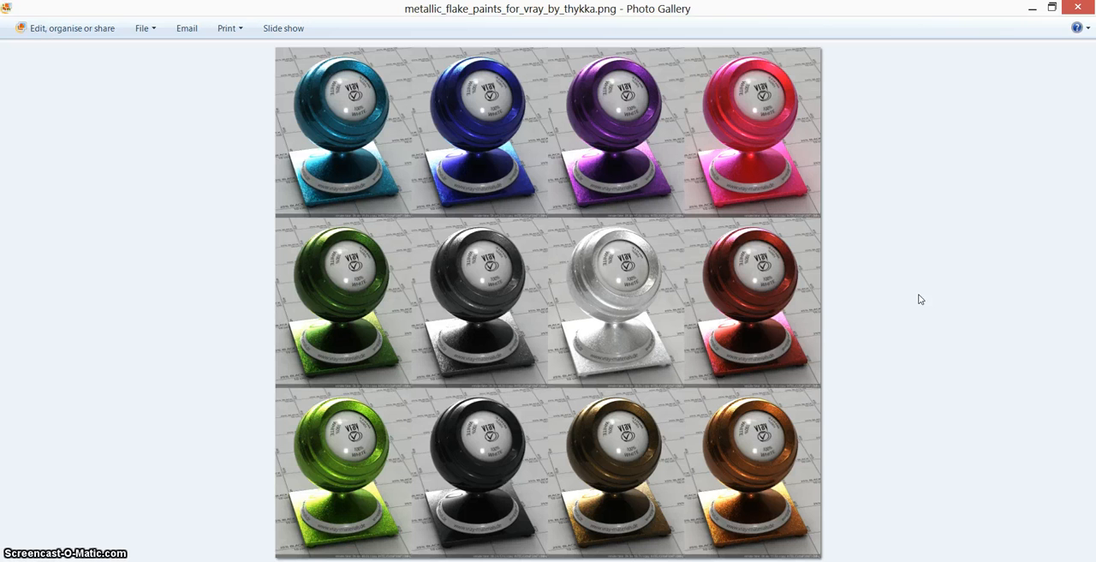
mouse_move(409, 195)
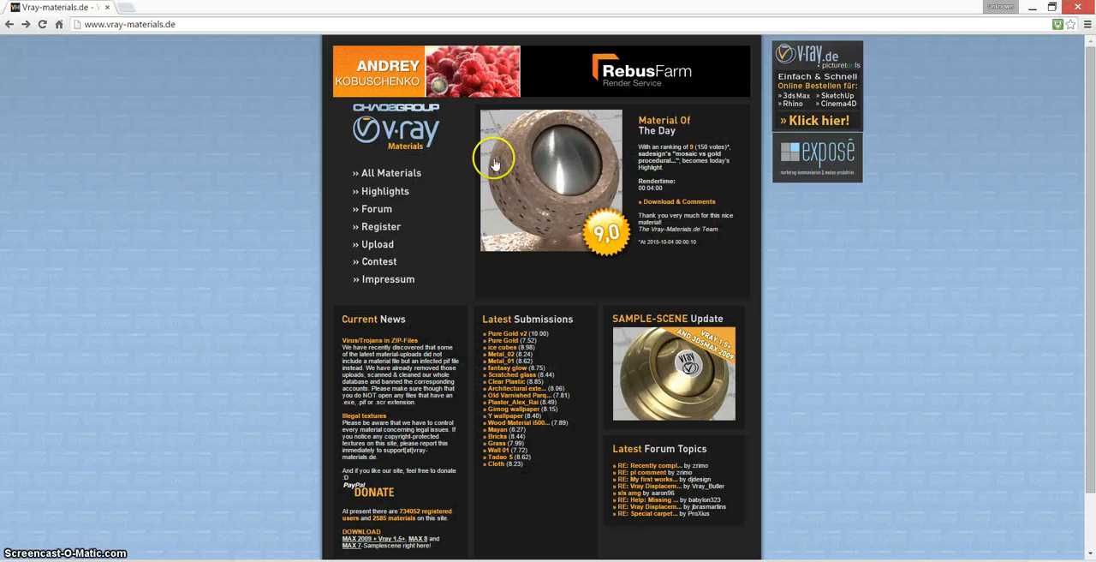
mouse_move(65, 28)
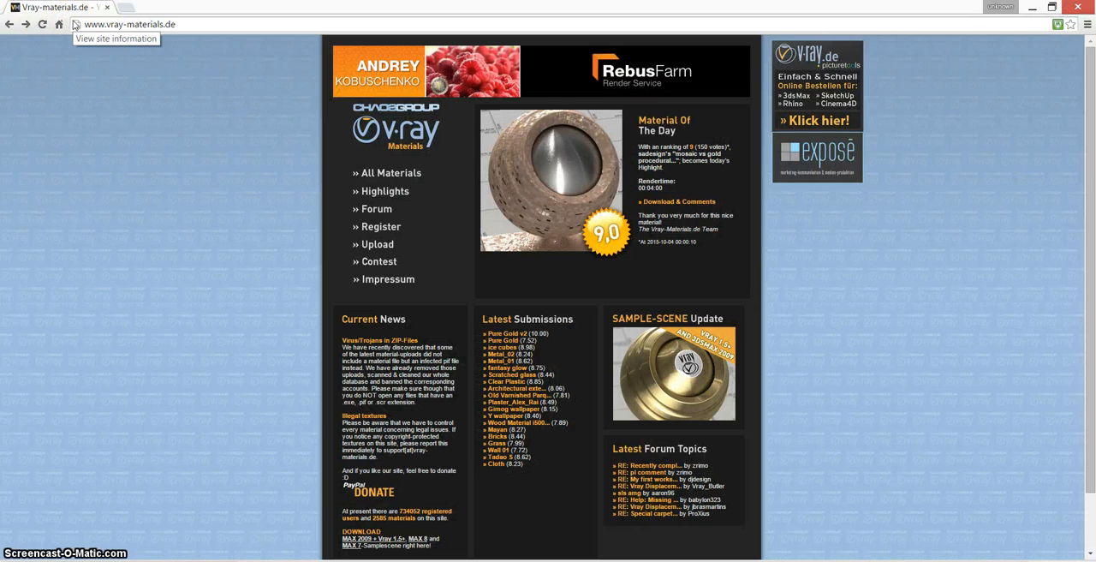
- Open the vray-materials.de full catalogue and go to the Pure Gold v2 material page
click(128, 25)
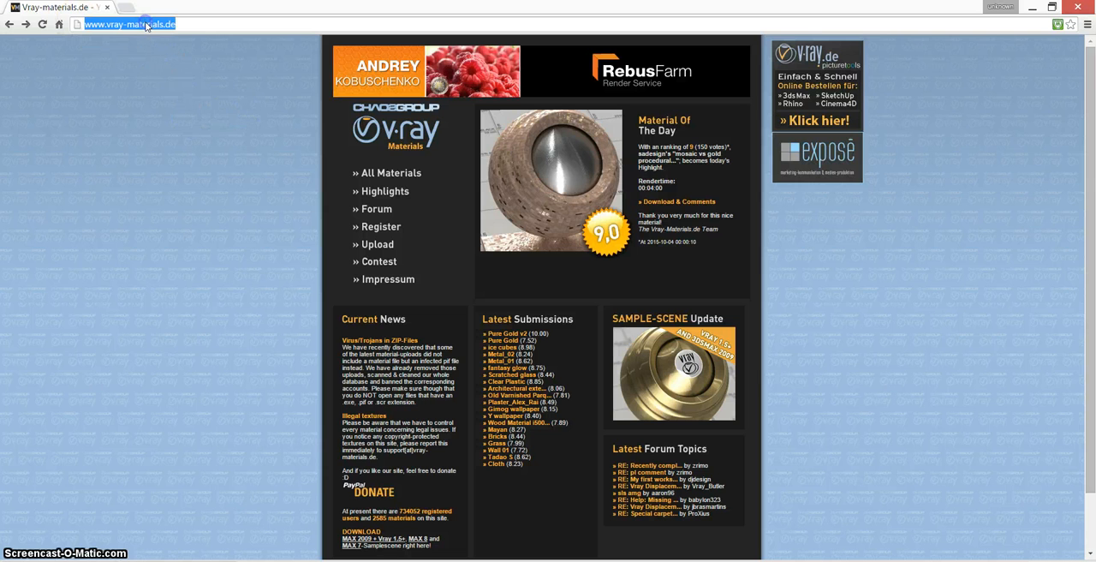
mouse_move(103, 74)
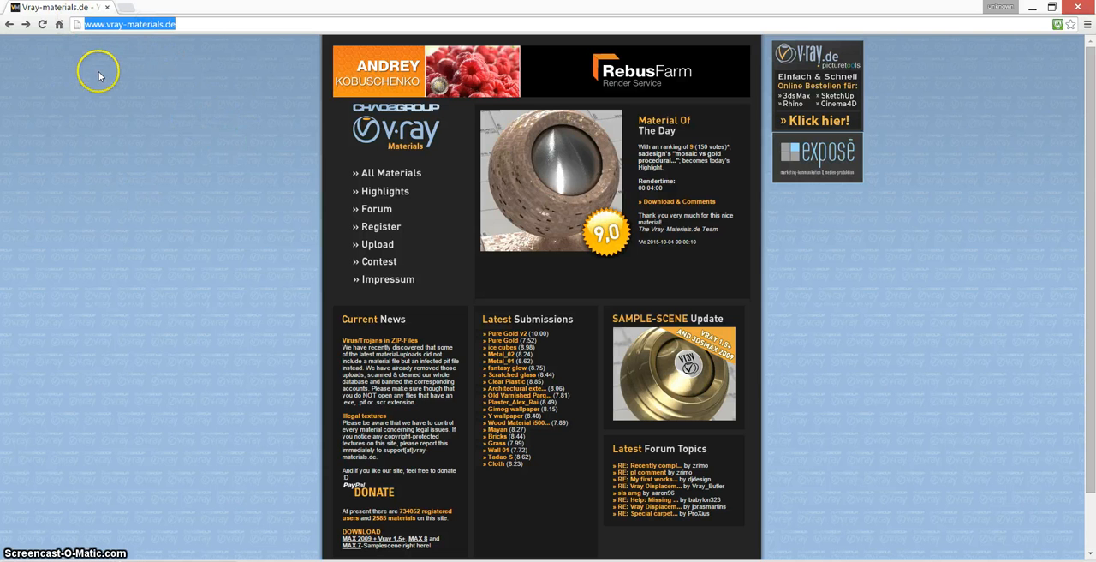
click(116, 29)
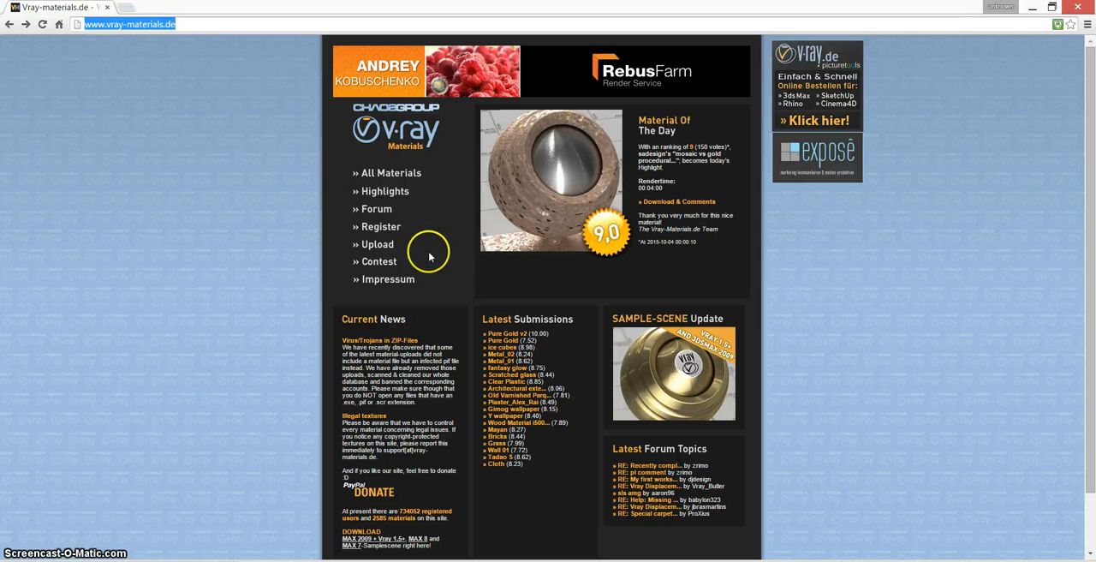
mouse_move(427, 201)
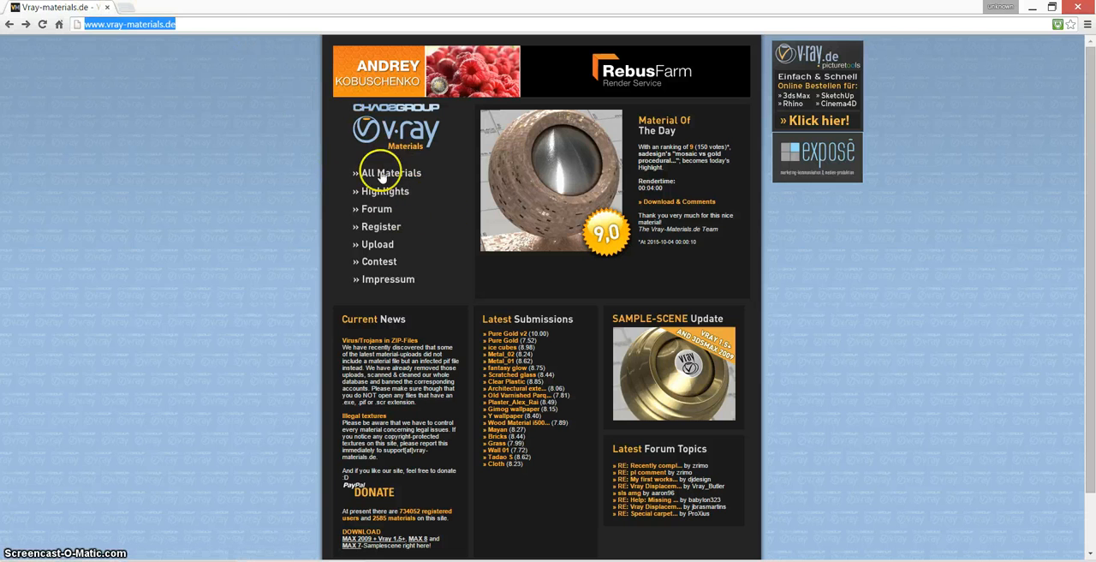
click(392, 172)
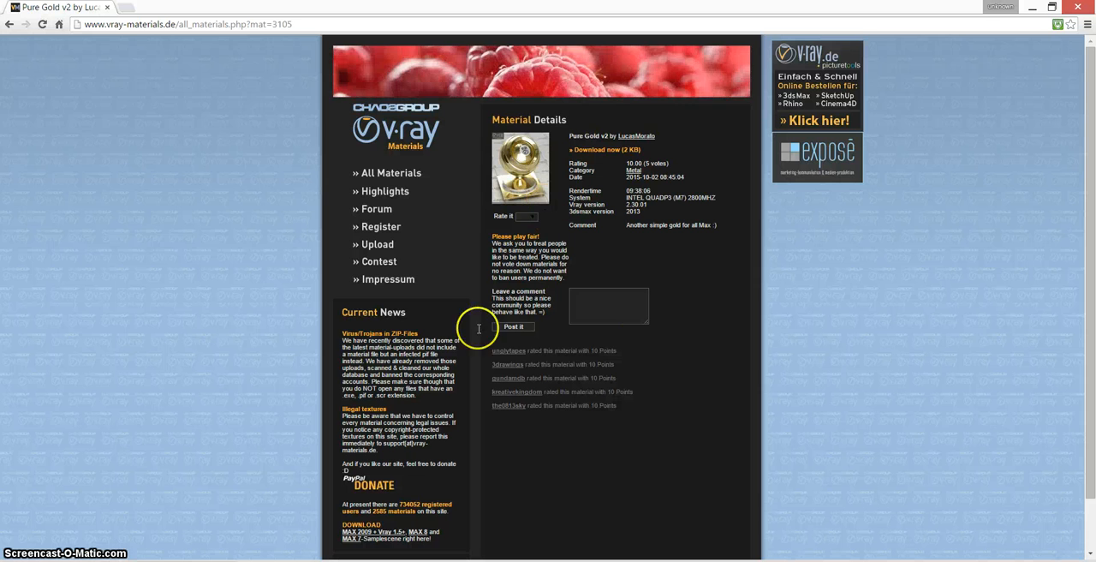
mouse_move(419, 139)
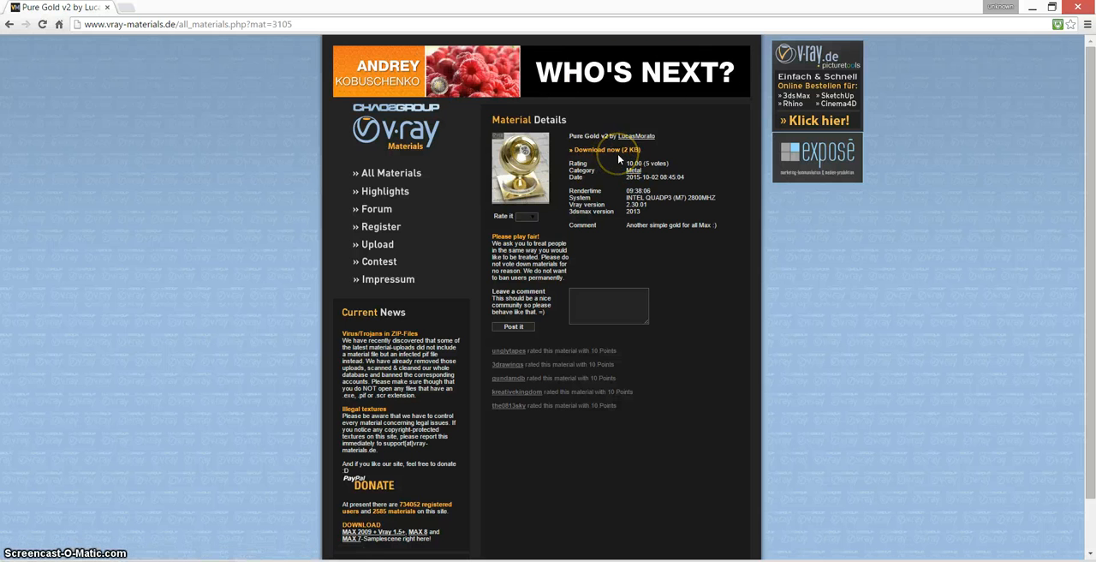
mouse_move(619, 156)
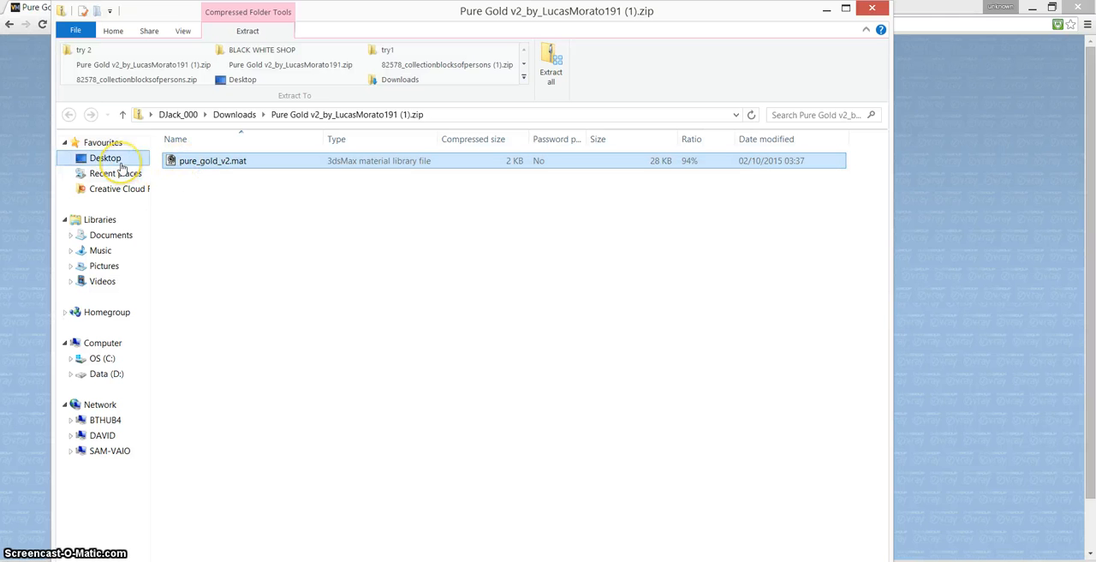
- Switch from the downloaded pure_gold_v2 zip to the Desktop folder
click(105, 157)
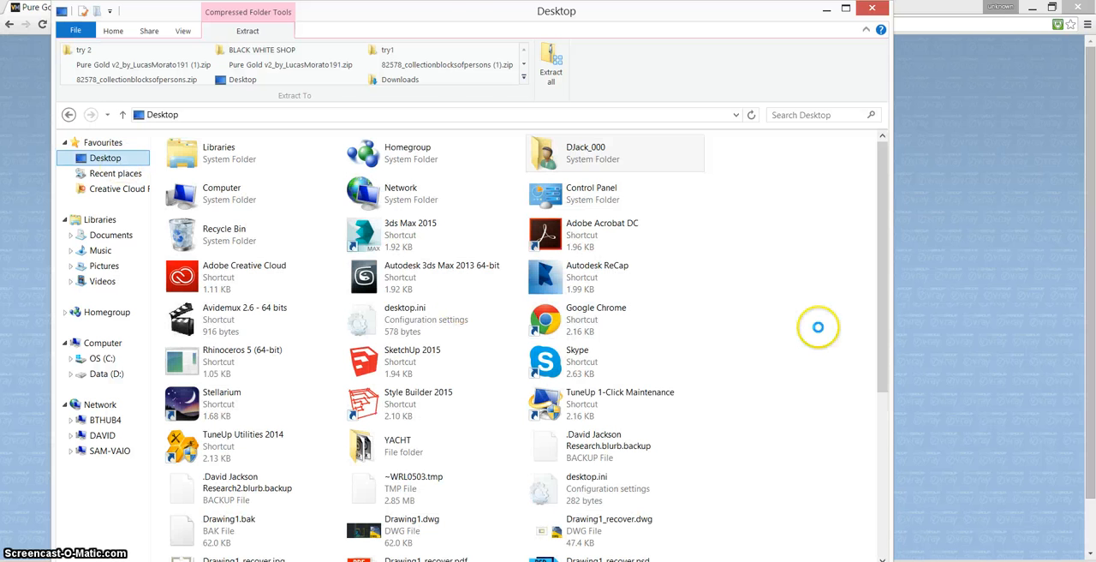
click(109, 30)
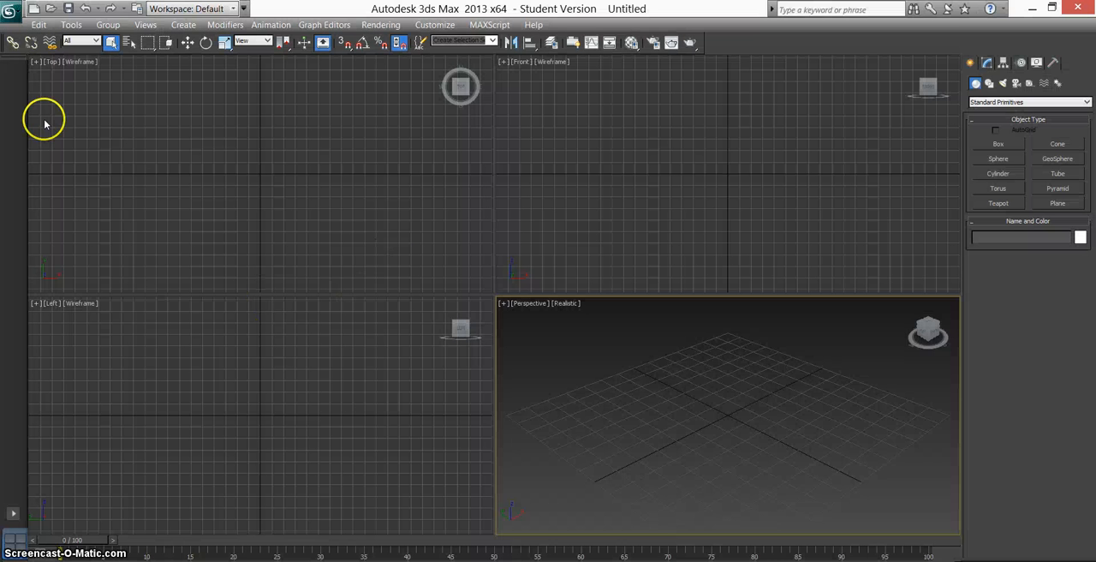
mouse_move(204, 116)
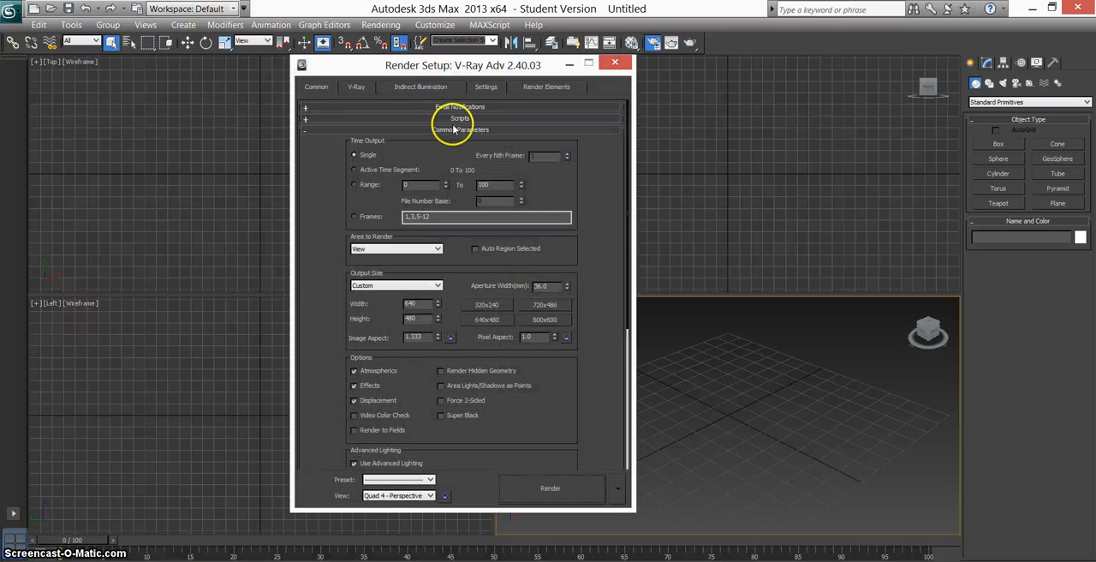
click(463, 140)
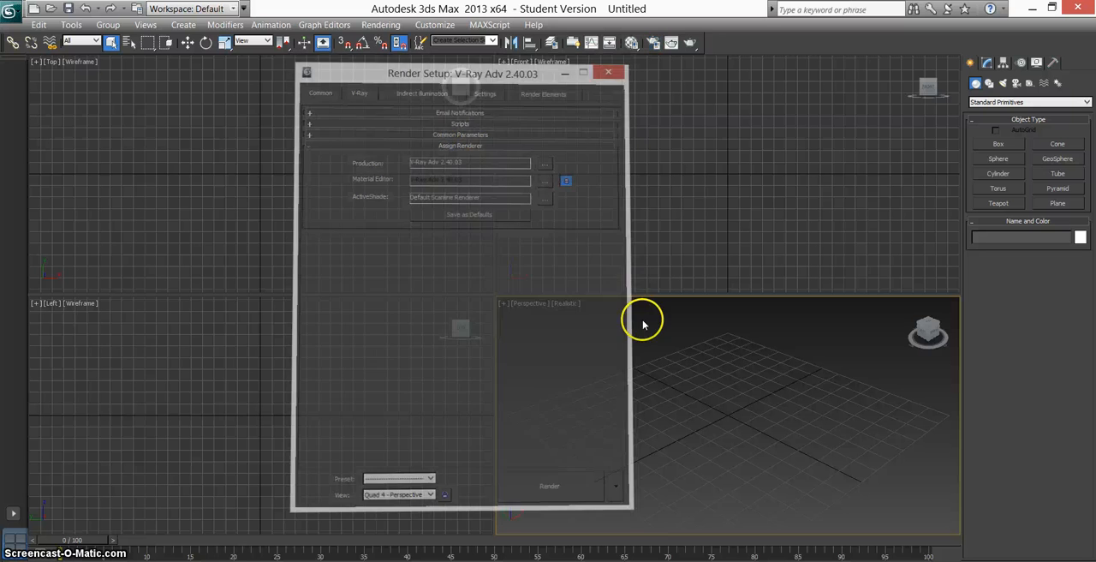
click(608, 72)
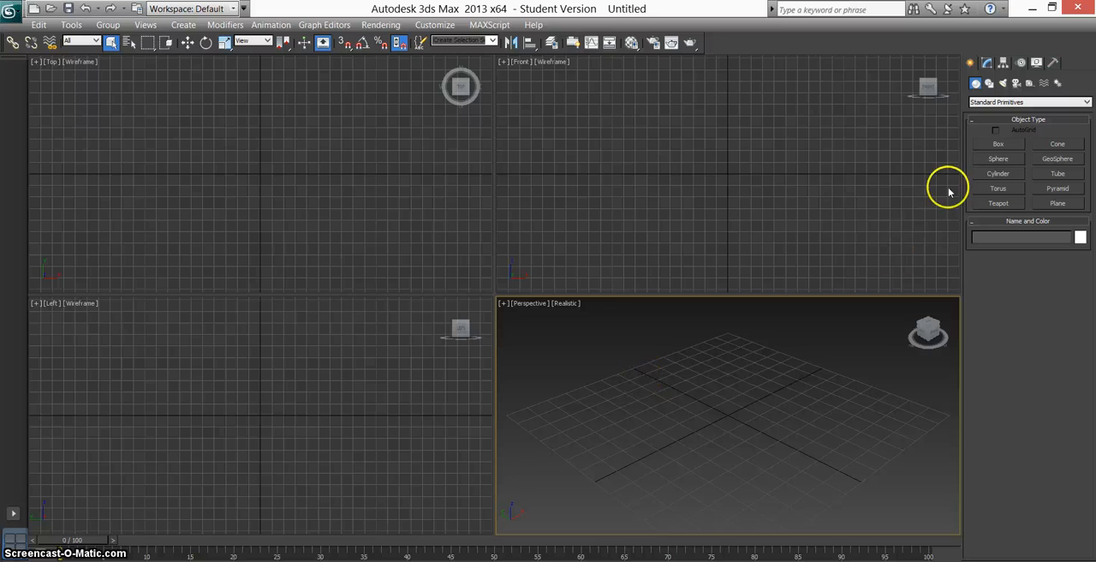
click(998, 159)
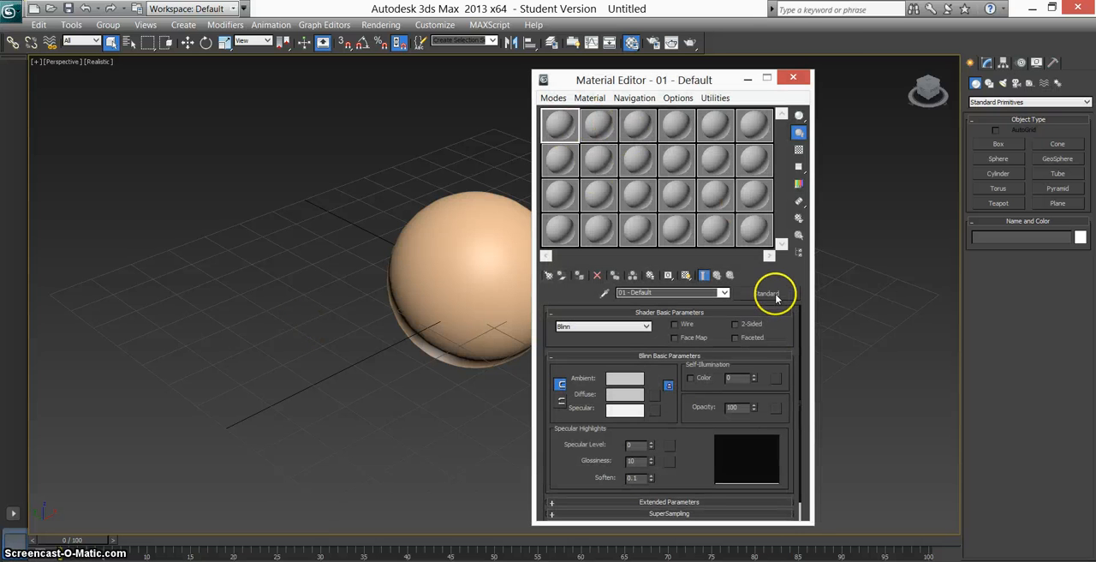
- Open the Import Material Library dialog from the Material/Map Browser options
click(773, 293)
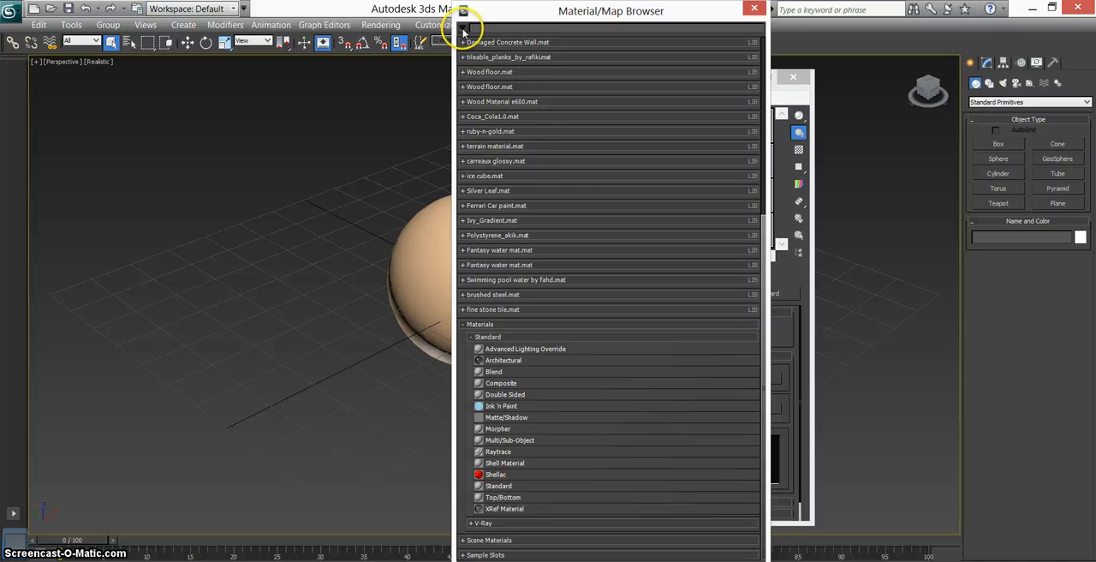
click(461, 23)
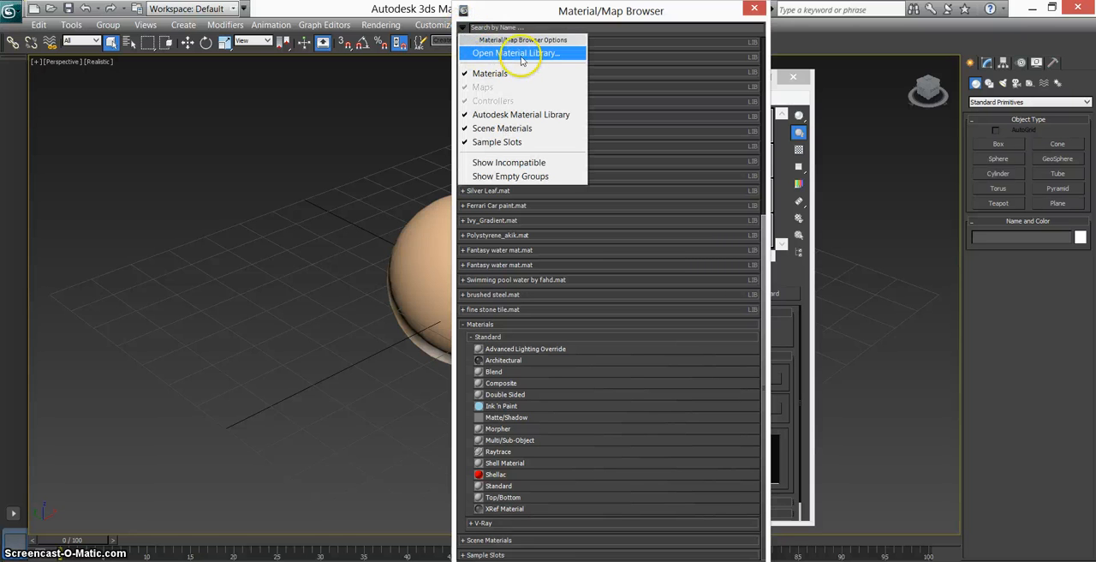
click(521, 55)
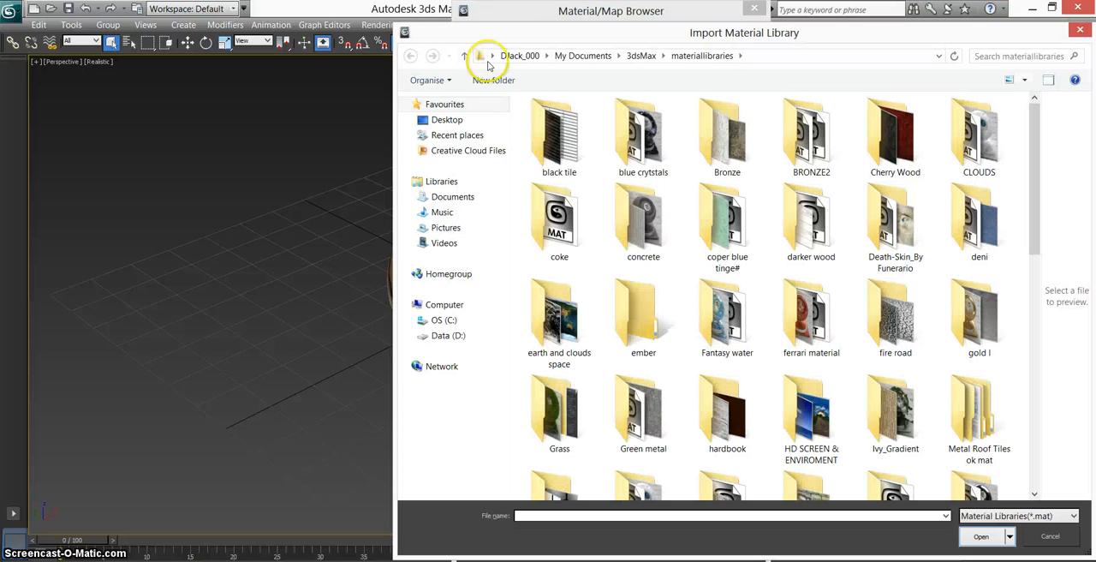
- Import pure_gold_v2.mat from the Desktop as a material library
click(446, 119)
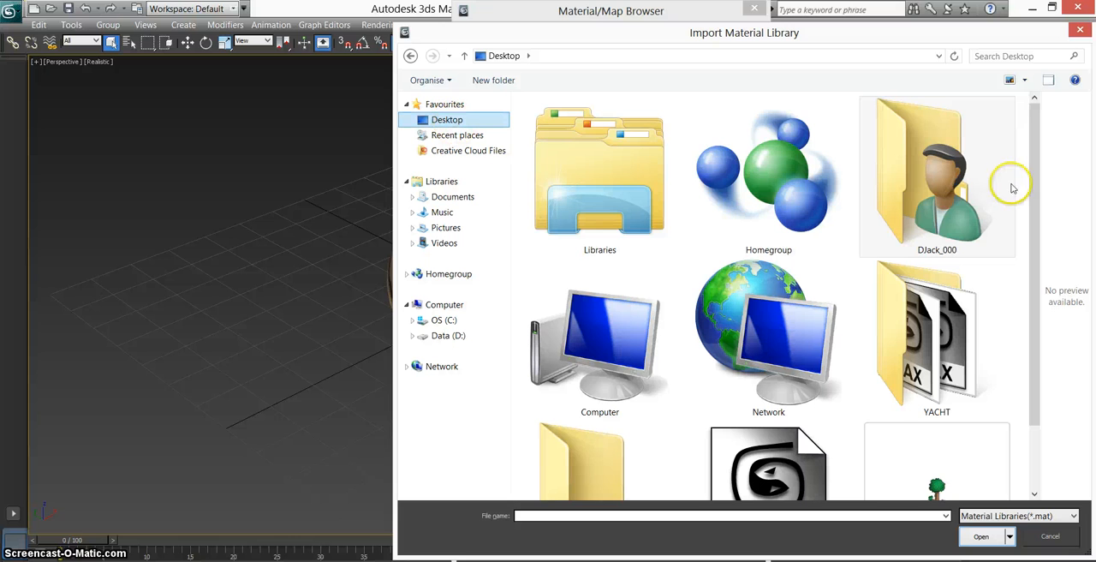
scroll(down, 3)
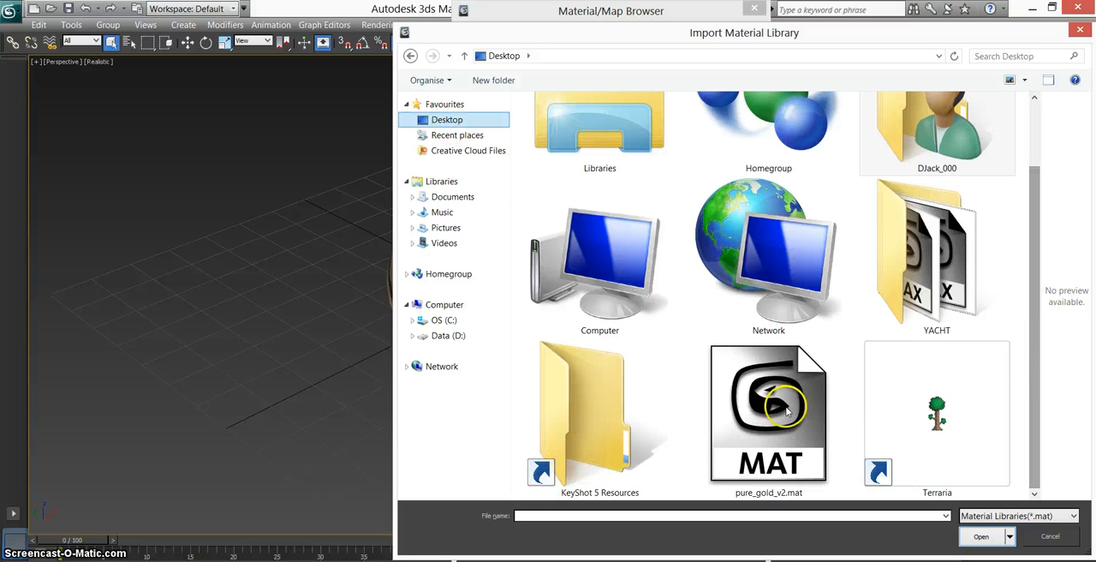
click(768, 411)
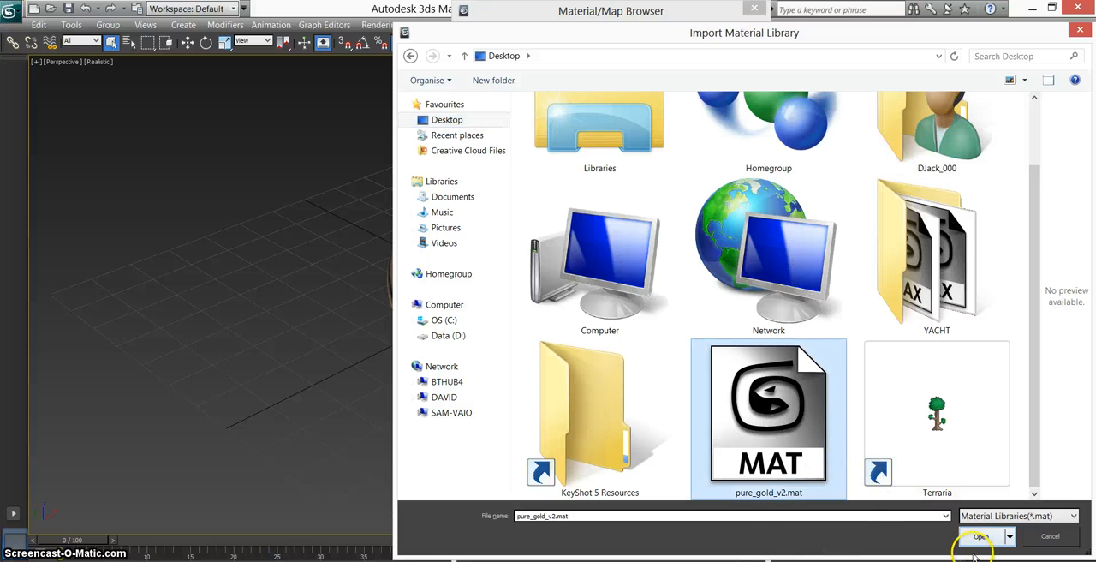
click(986, 536)
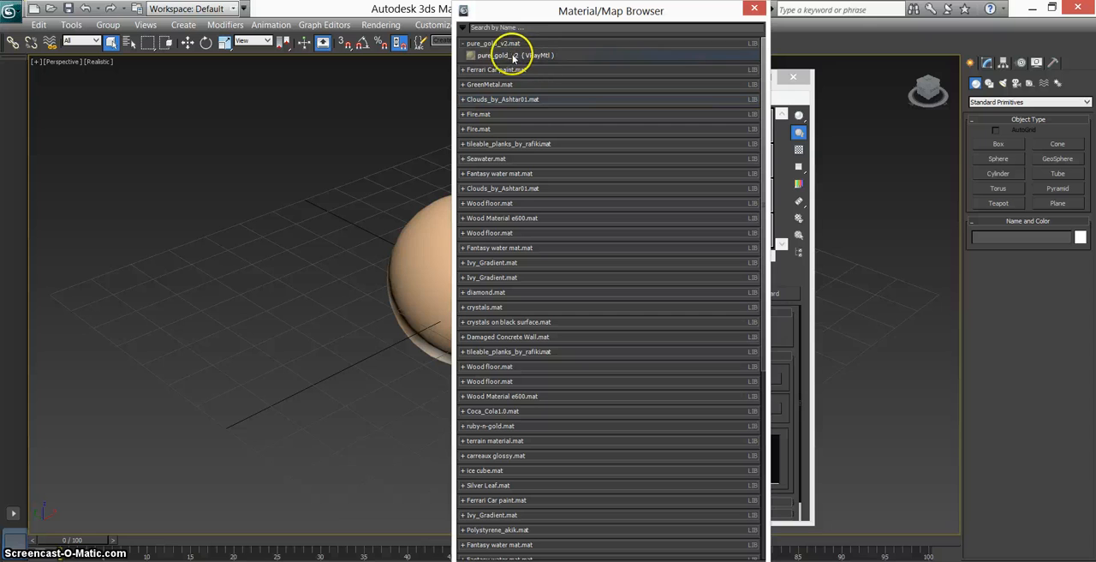
- Select the pure_gold_v2 VRayMtl entry under the pure_gold_v2.mat library
click(505, 55)
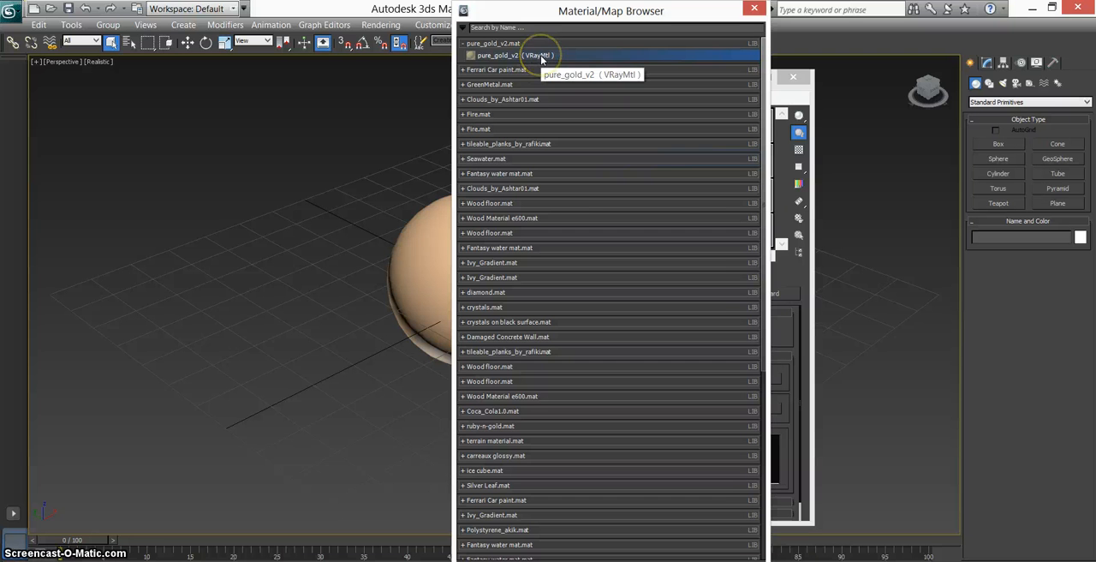
mouse_move(522, 57)
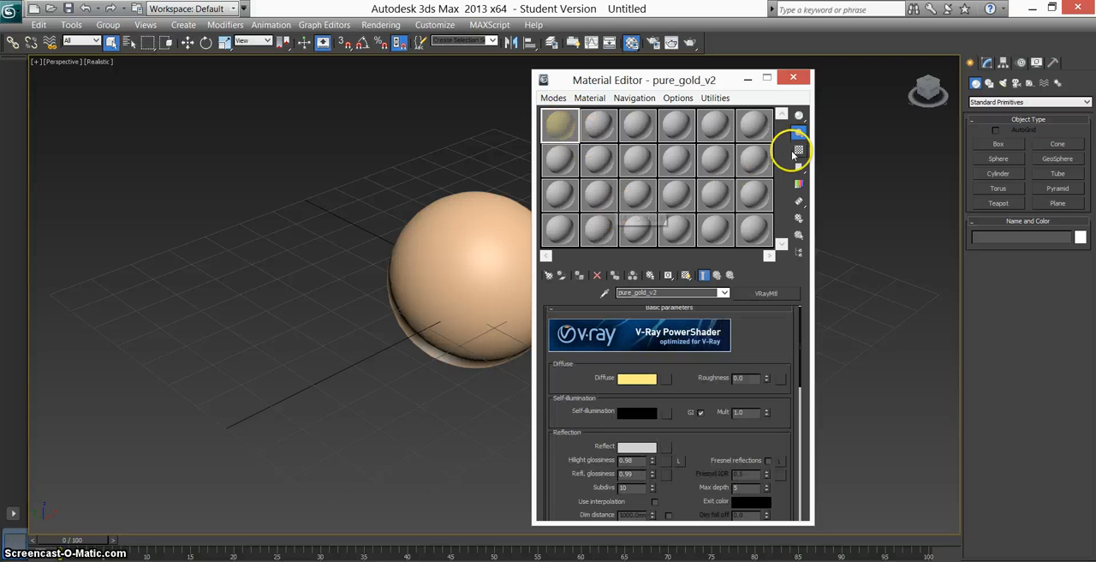
- Turn on the checkered background for the material preview slot
click(560, 126)
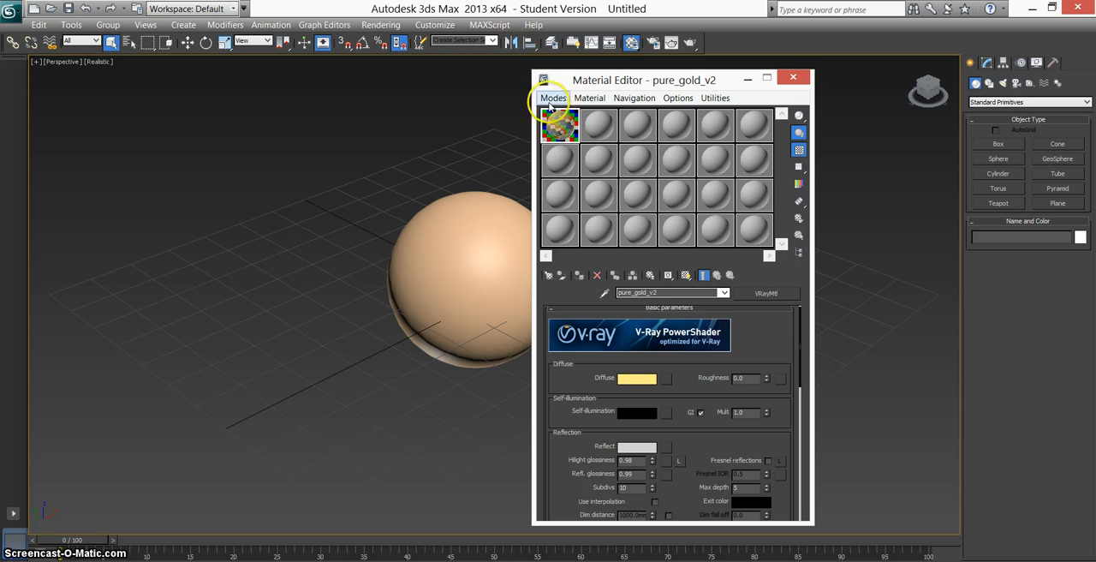
mouse_move(478, 233)
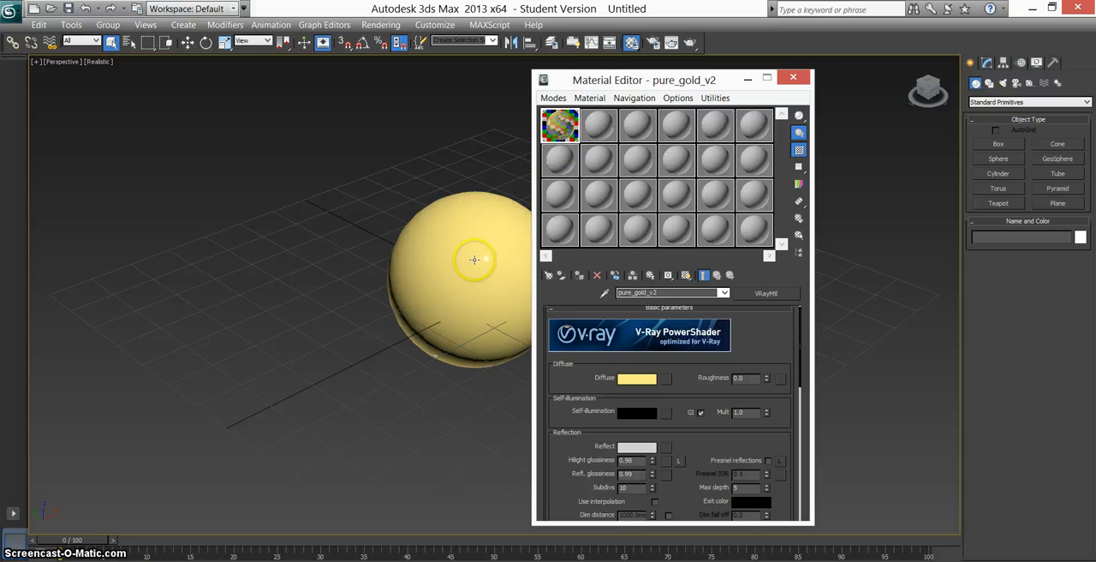
- Drag the Material Editor right so the gold sphere is unobstructed
drag(643, 80, 736, 86)
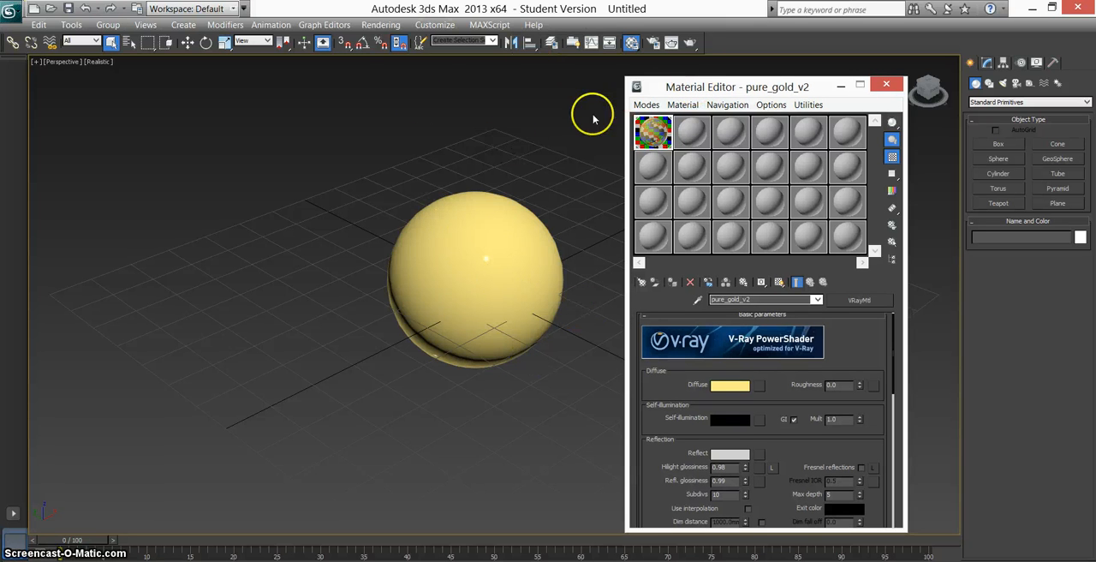
mouse_move(434, 300)
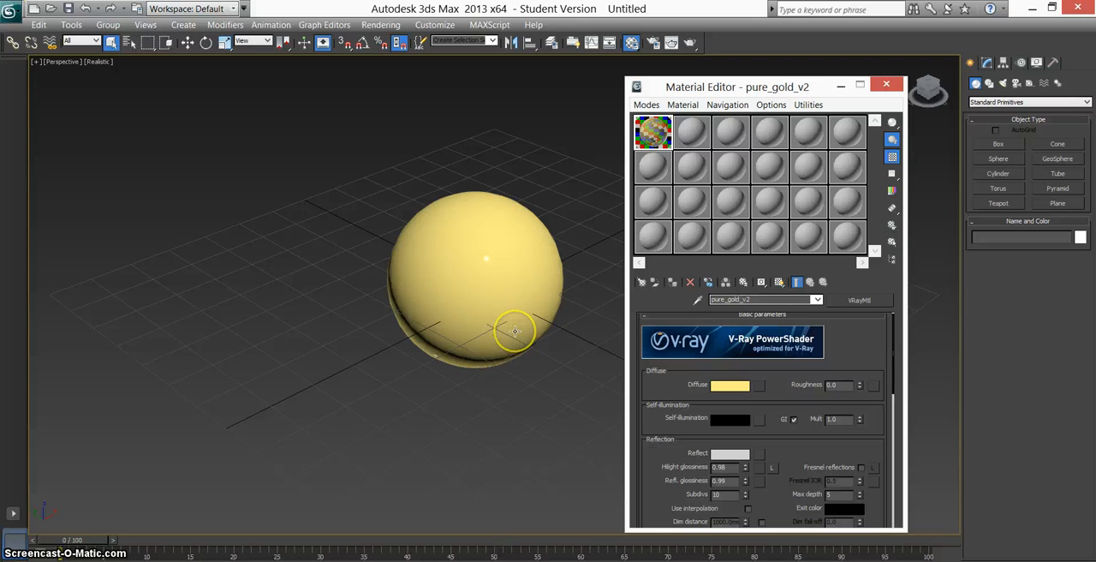
mouse_move(361, 261)
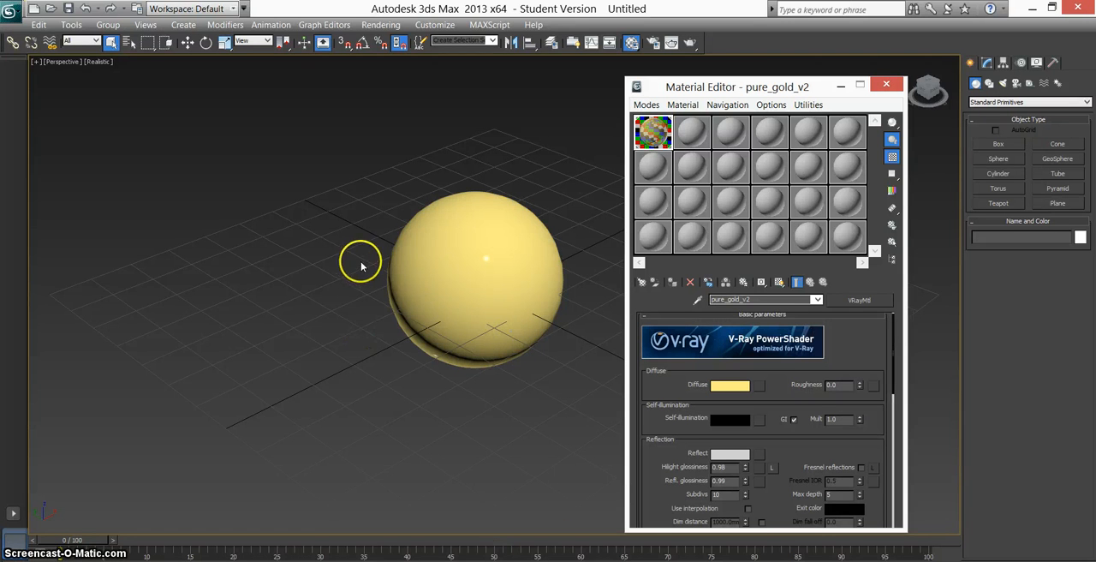
mouse_move(633, 222)
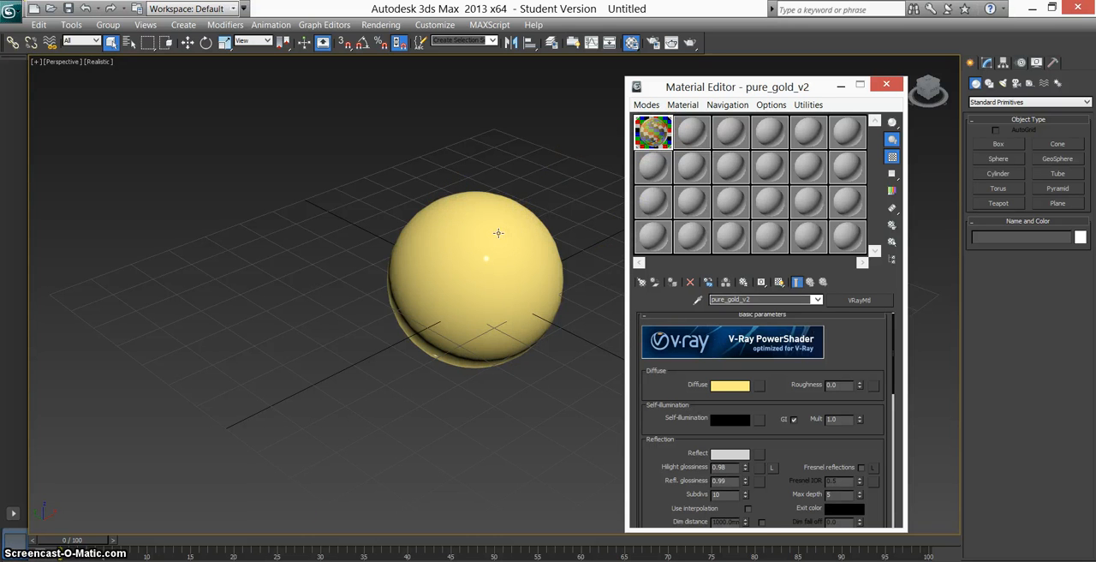
mouse_move(267, 458)
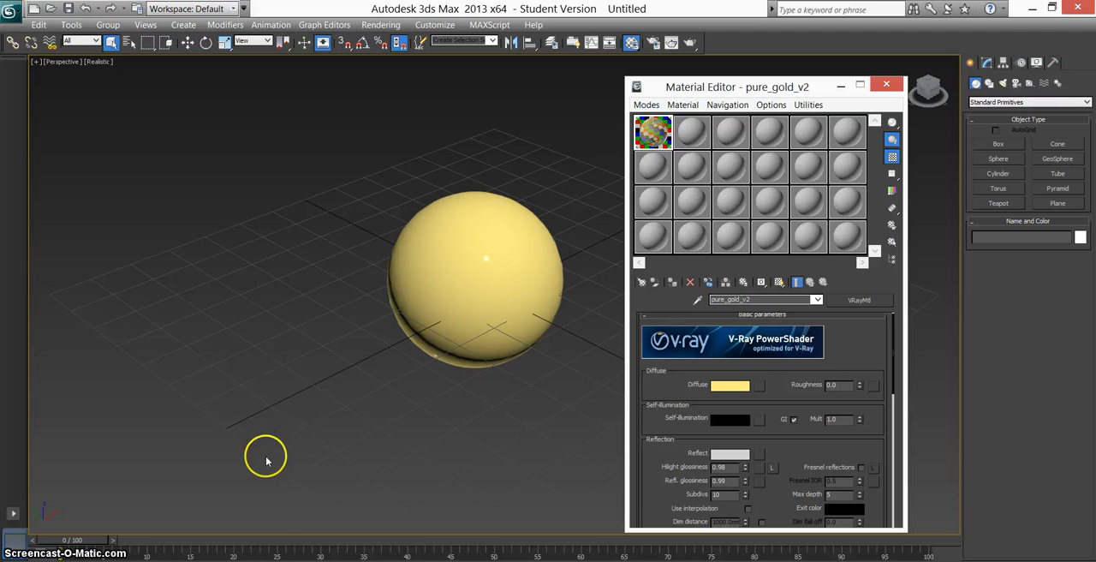